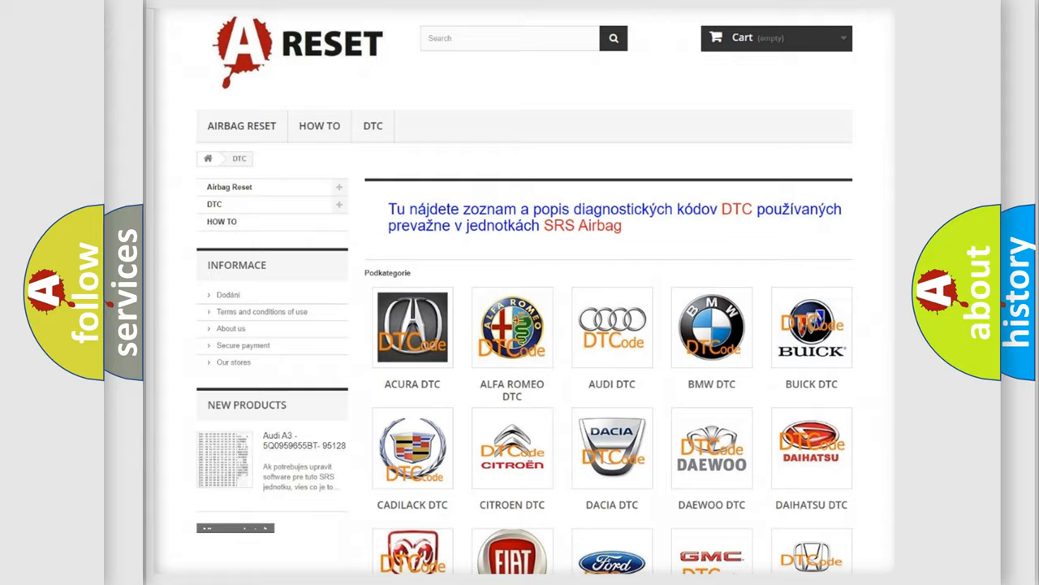
Step: Open the FIAT DTC subcategory from the category page and scroll through its list of Fiat trouble codes
scroll("down", 3)
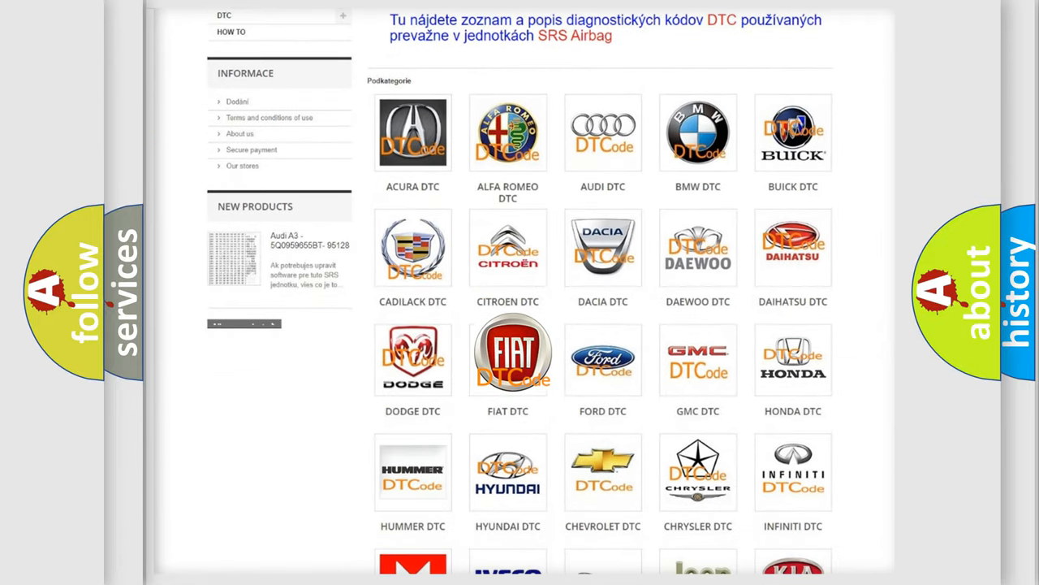
left_click(507, 356)
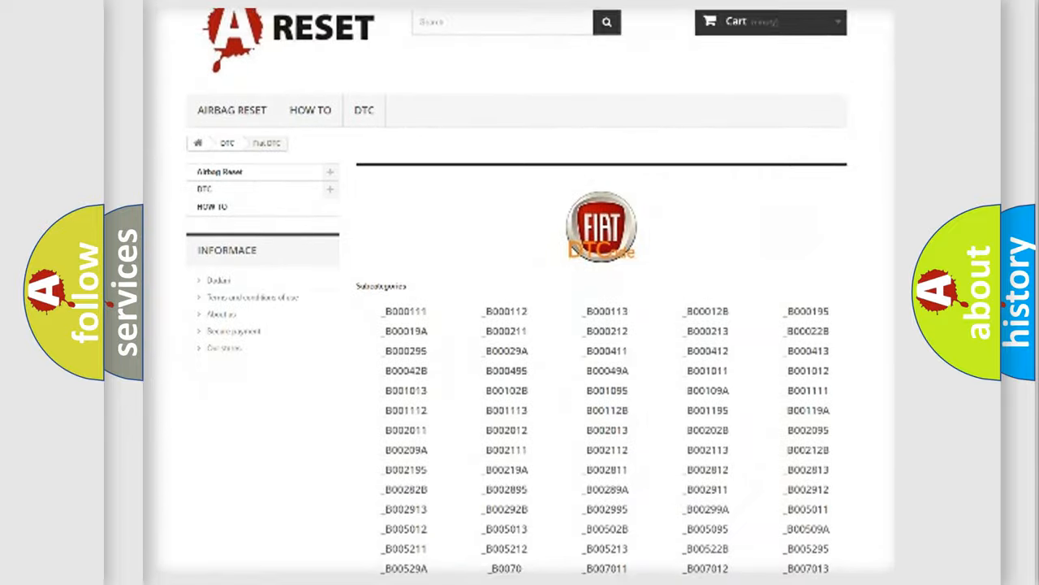
scroll("down", 3)
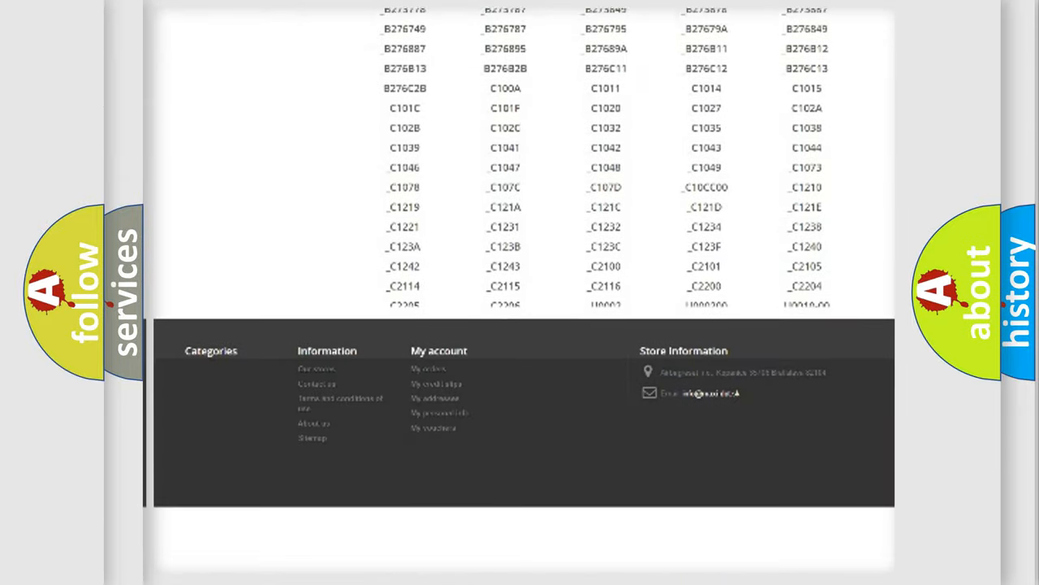
scroll("down", 3)
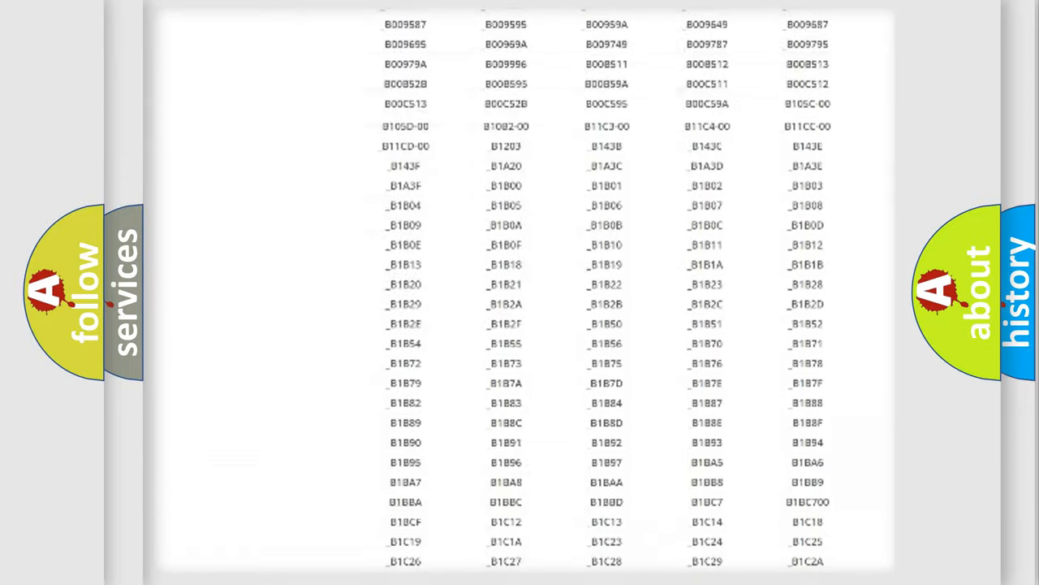